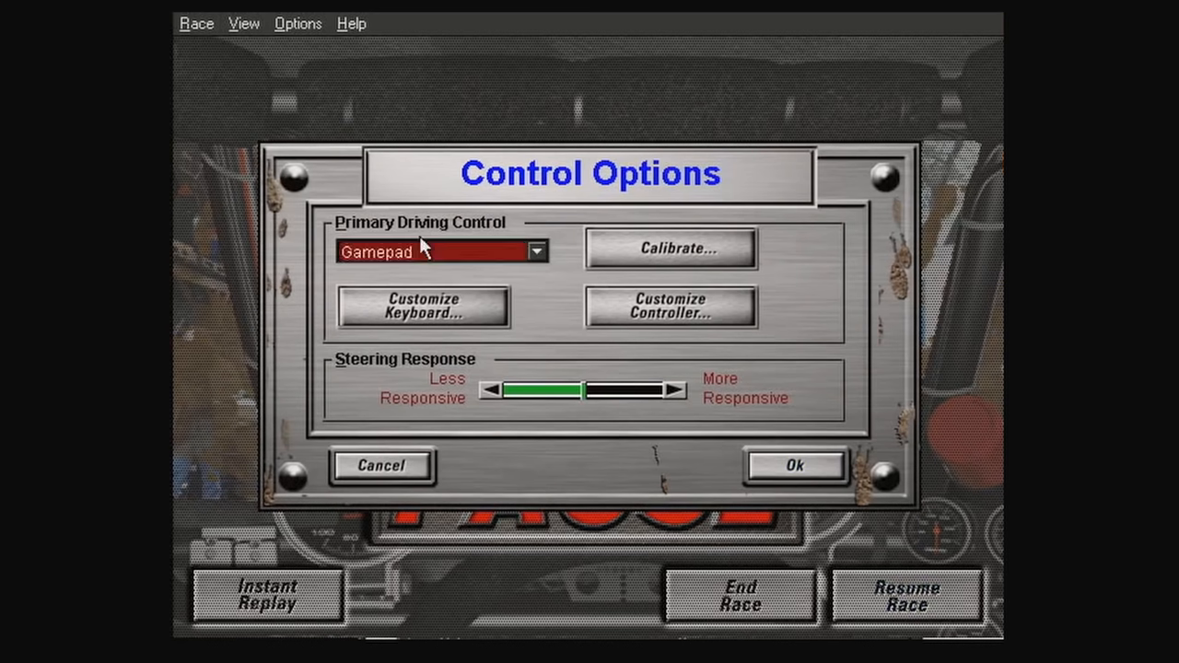
Step: In Customize Controller, reassign Button 3 from Camera to <None>
{"action": "left_click", "coordinate": [669, 306]}
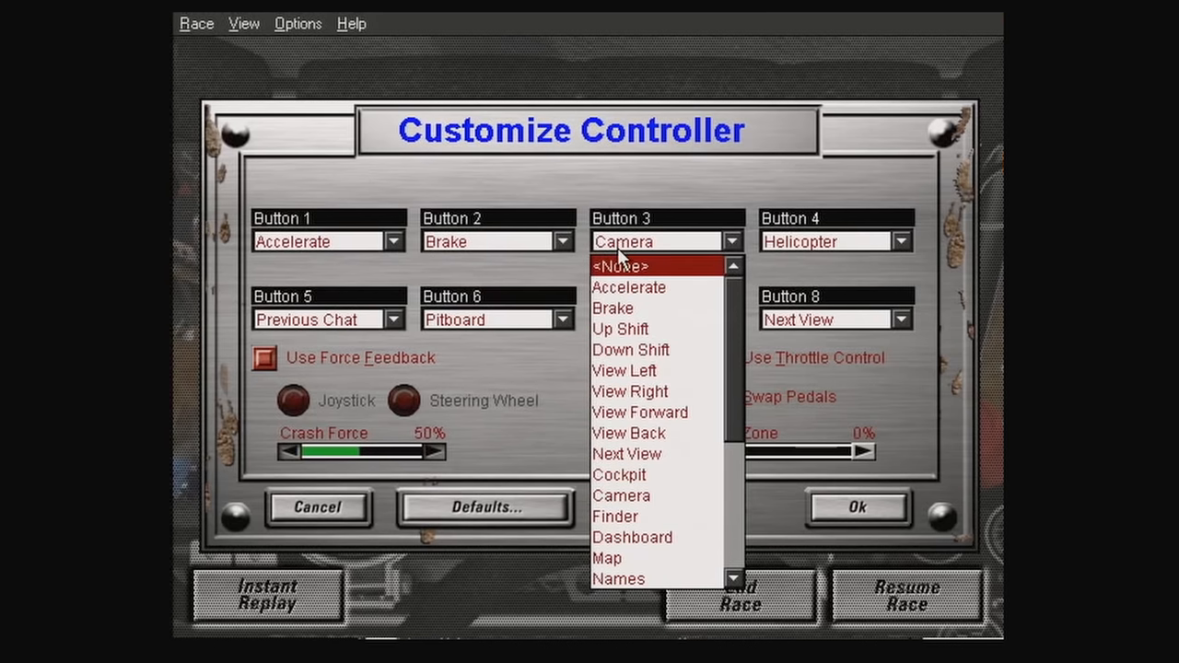
{"action": "left_click", "coordinate": [621, 265]}
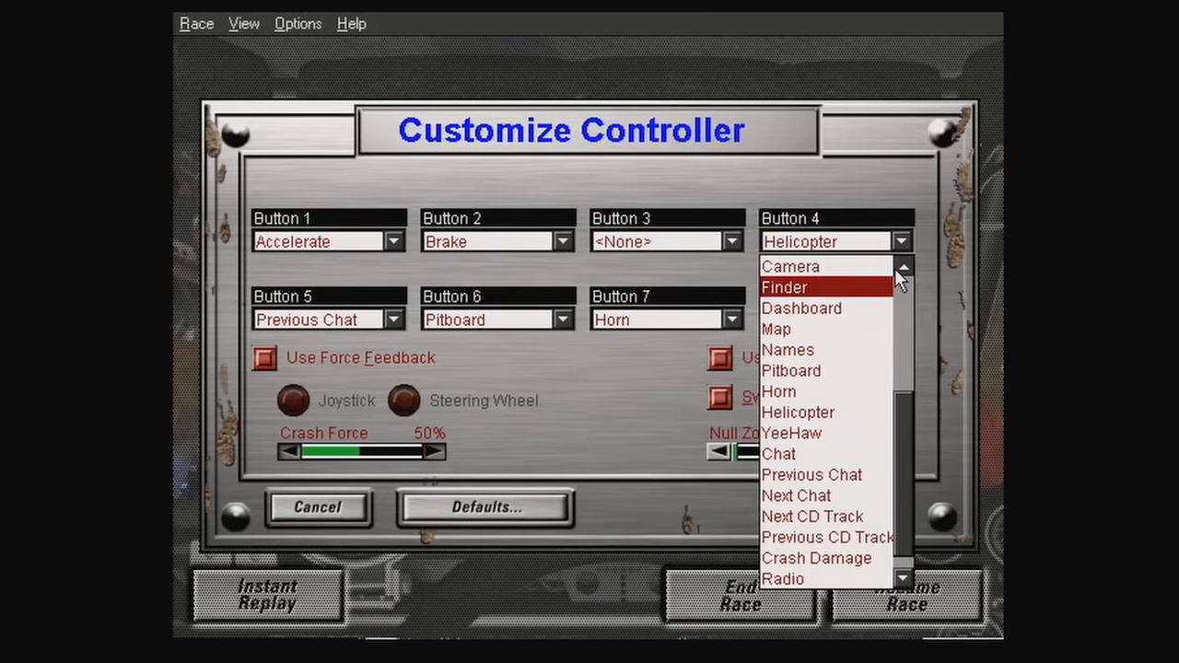